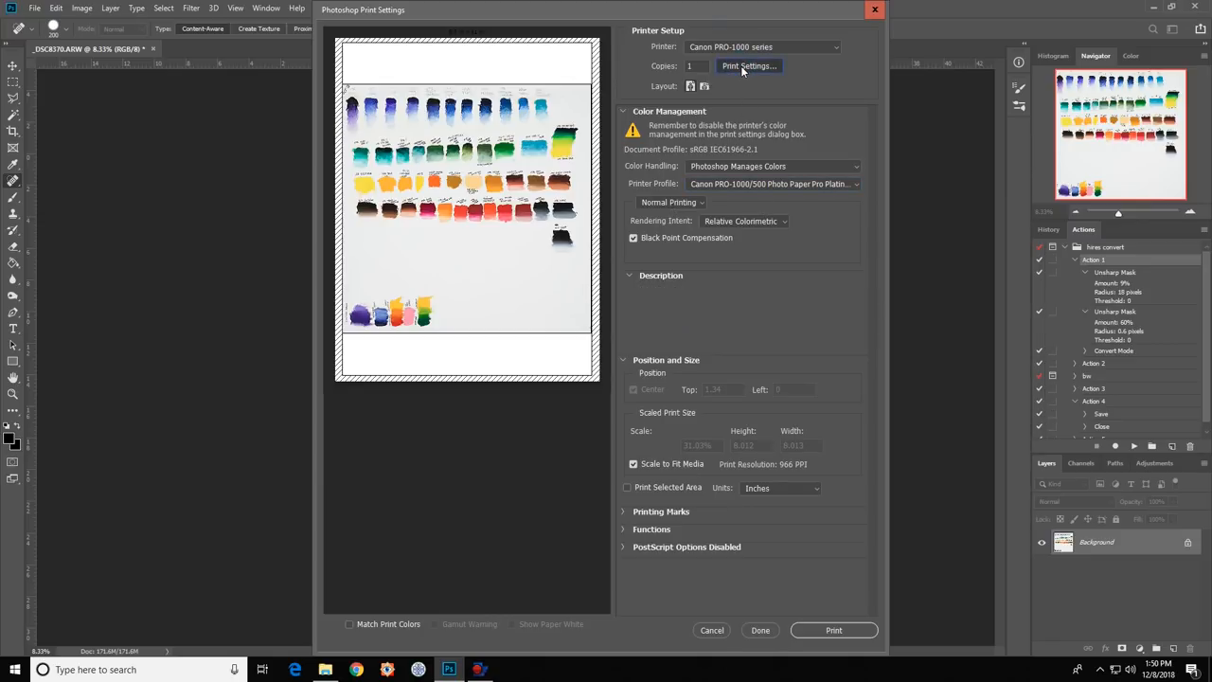
pyautogui.click(749, 65)
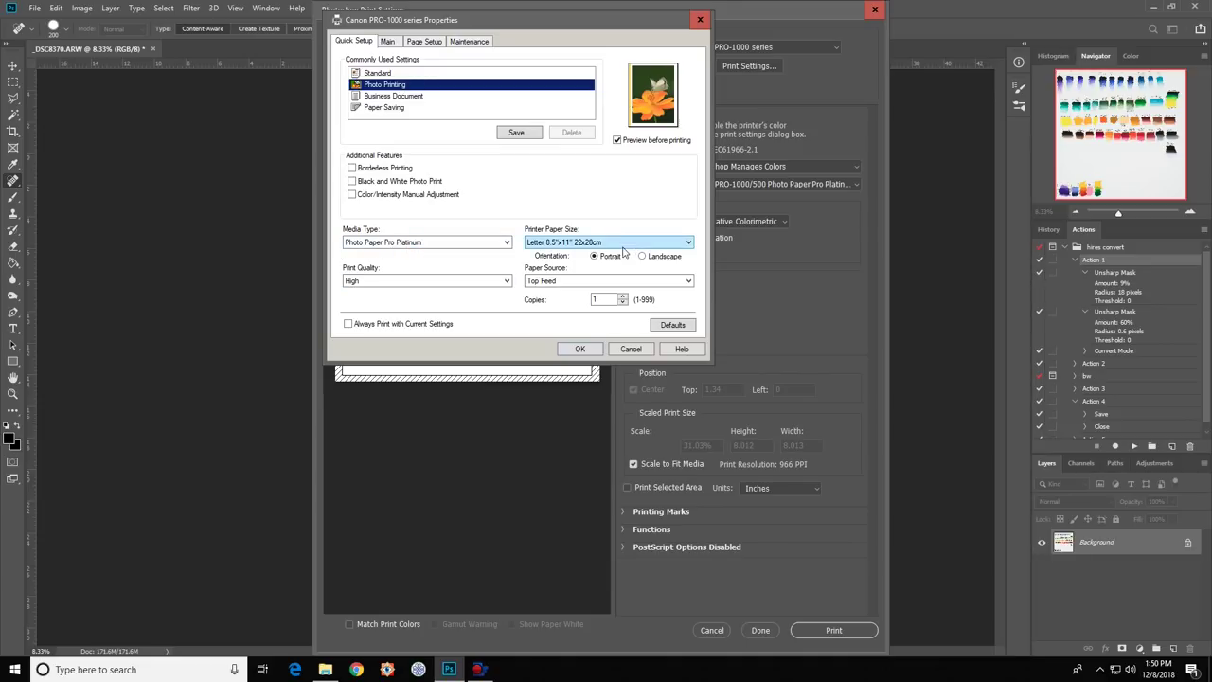
pyautogui.moveTo(621, 244)
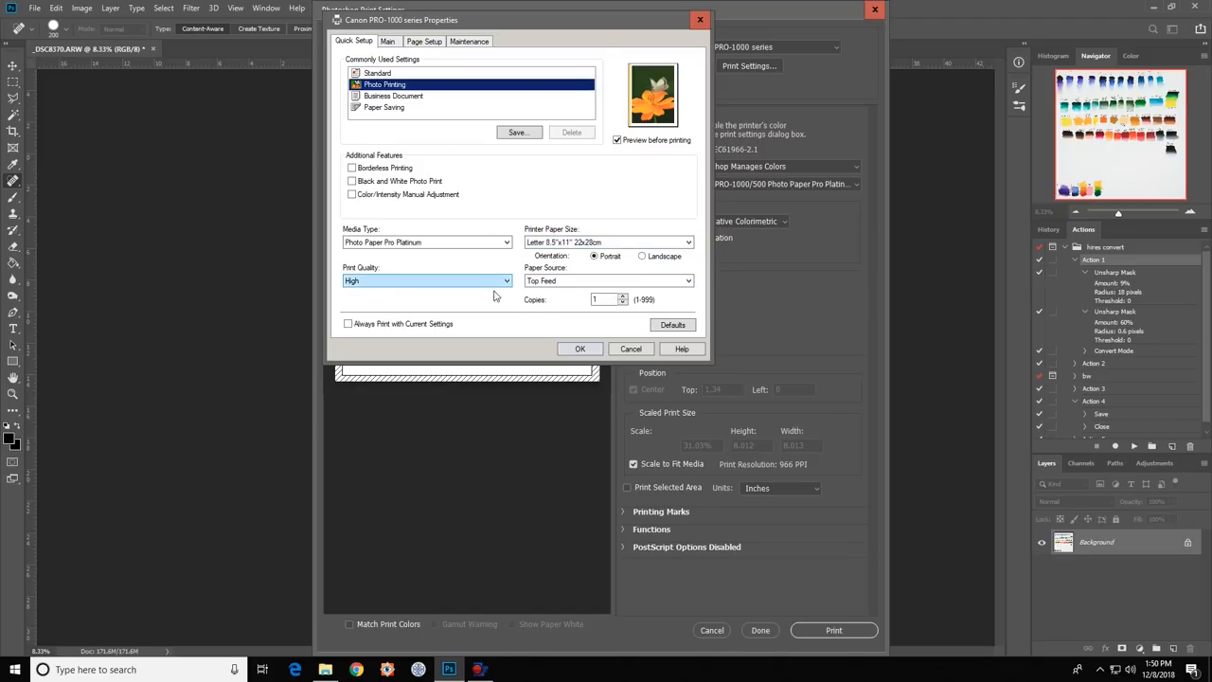
pyautogui.click(579, 348)
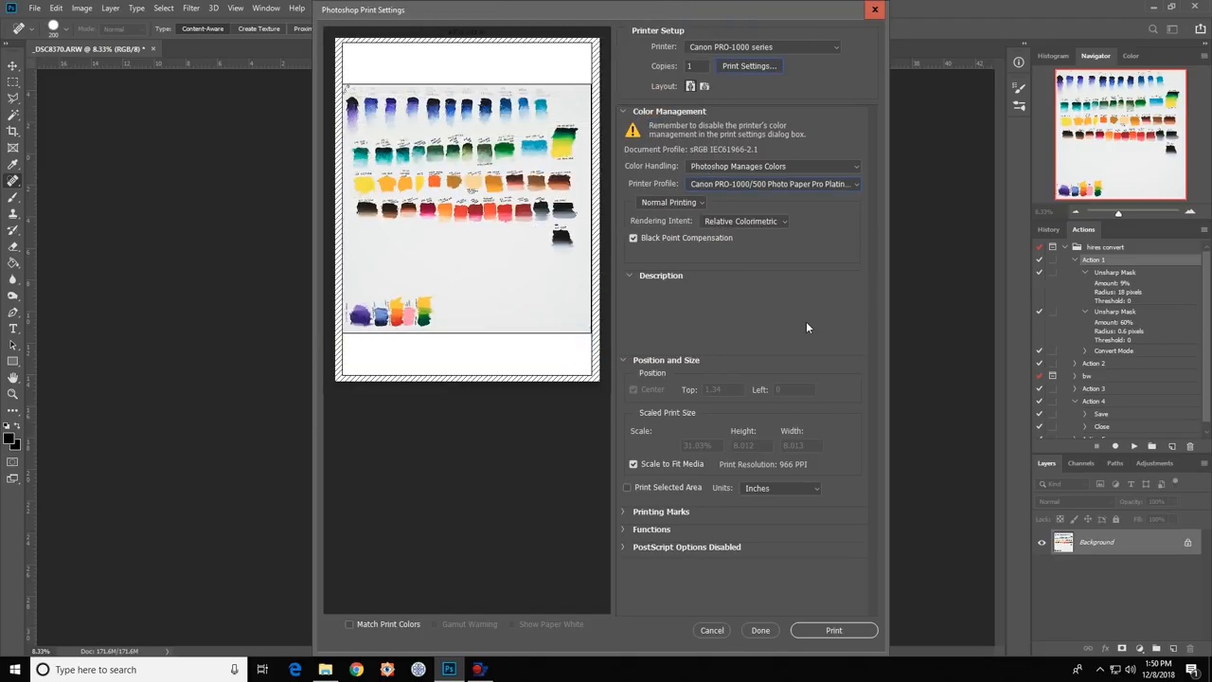